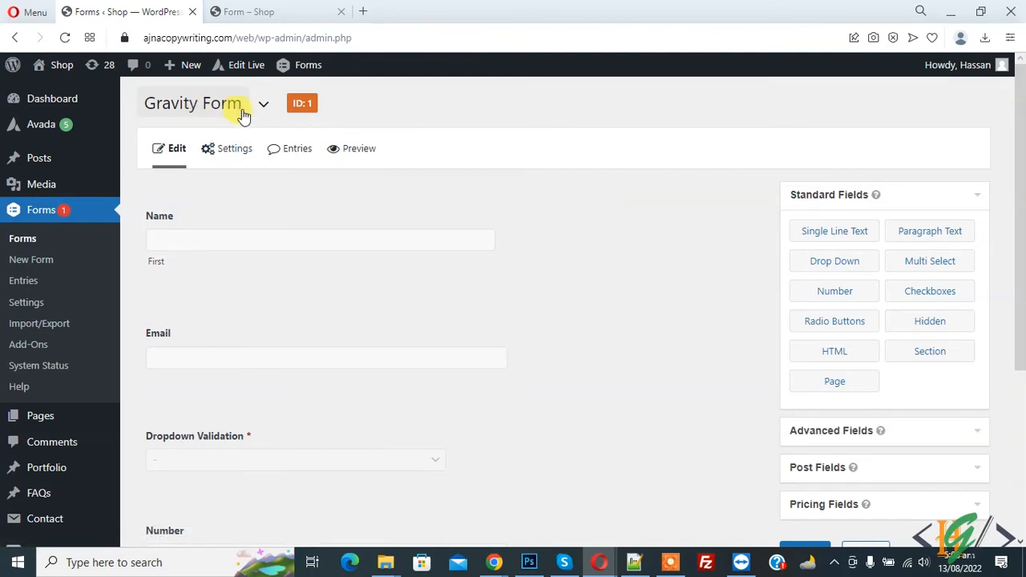
- Go to Form Settings from the form editor's Settings menu
left_click(234, 147)
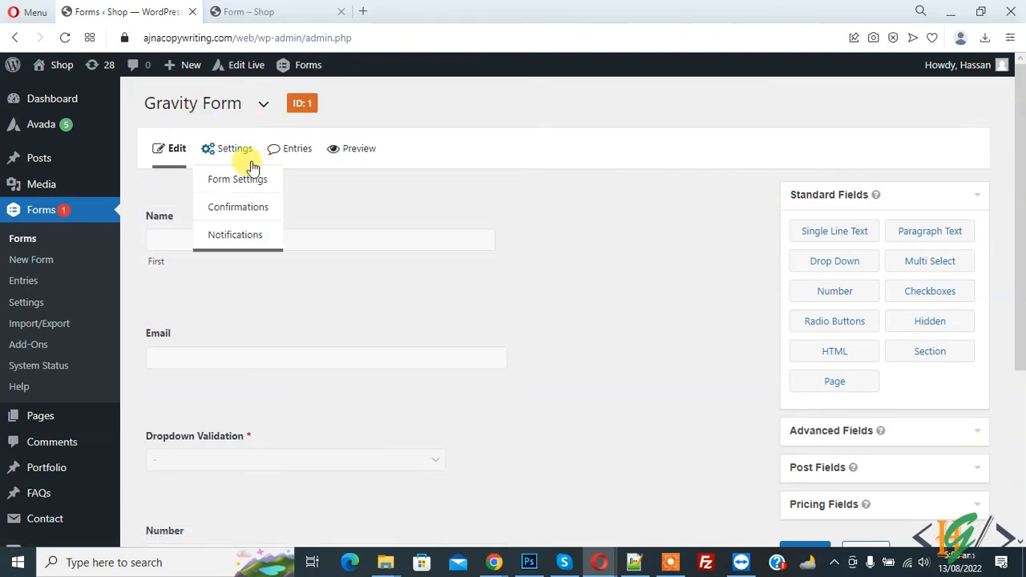
mouse_move(234, 147)
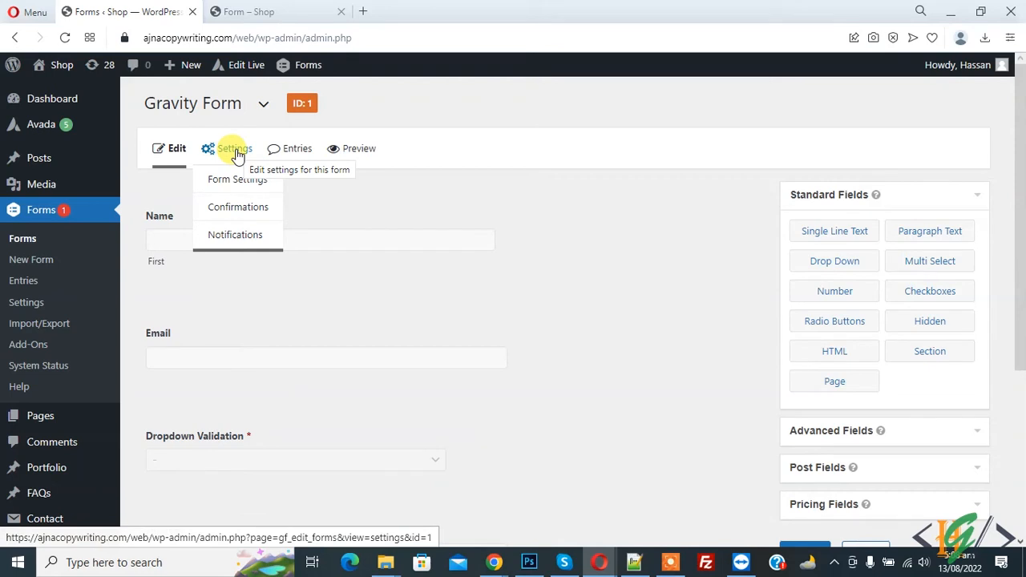
left_click(238, 180)
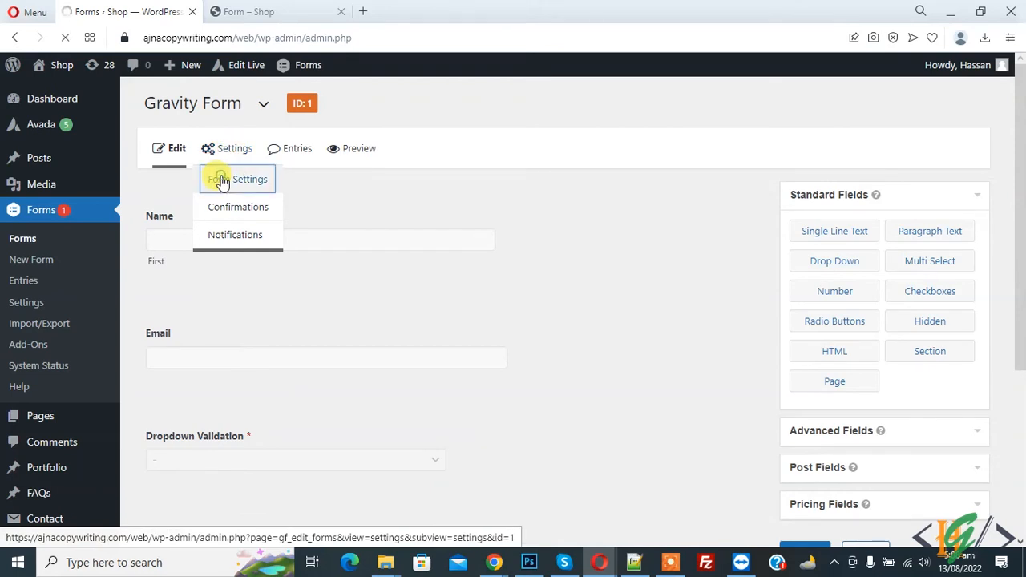
left_click(250, 180)
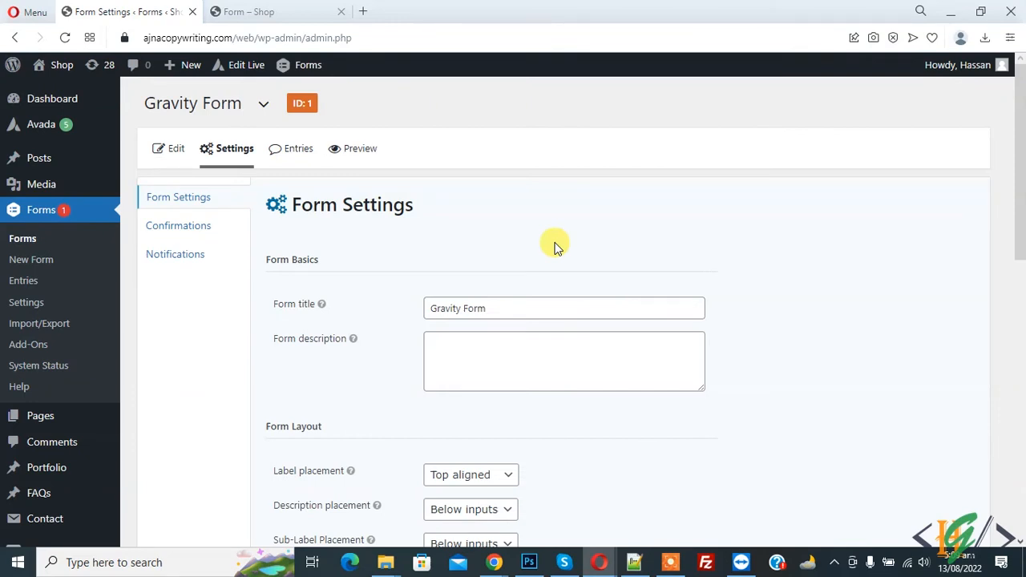
mouse_move(431, 227)
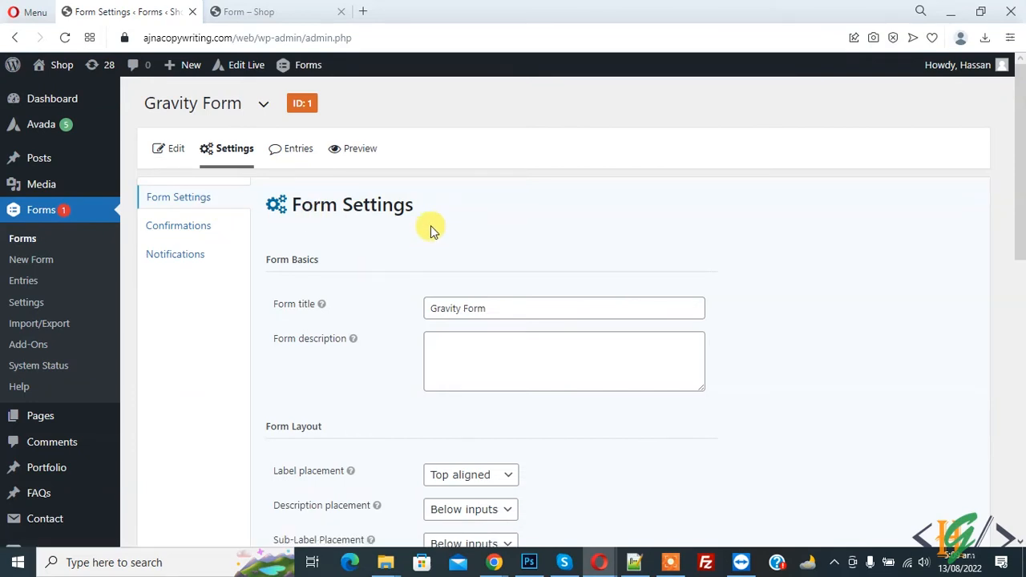
- Tick Enable anti-spam honeypot under Form Options
scroll("down", 3)
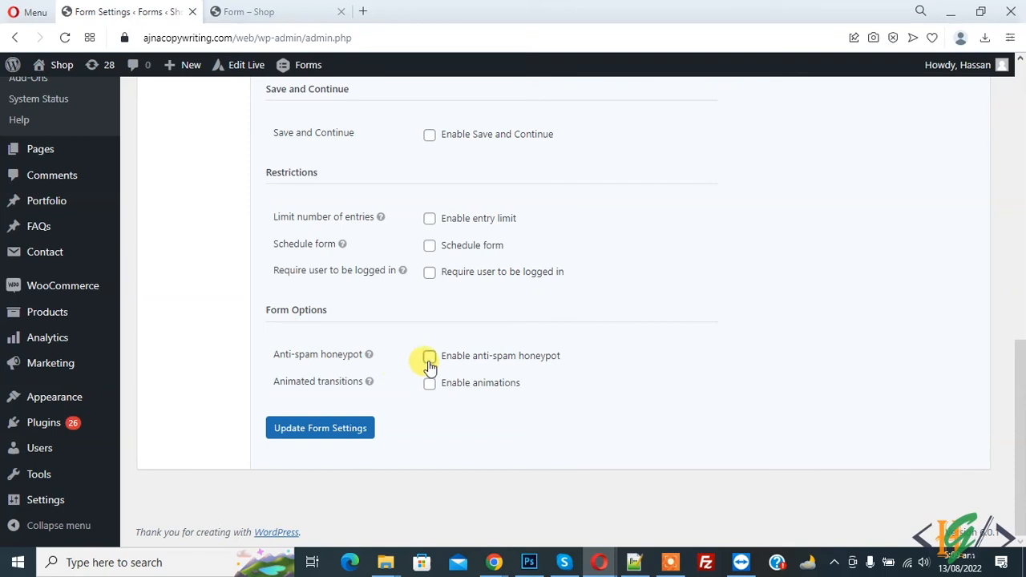
left_click(430, 356)
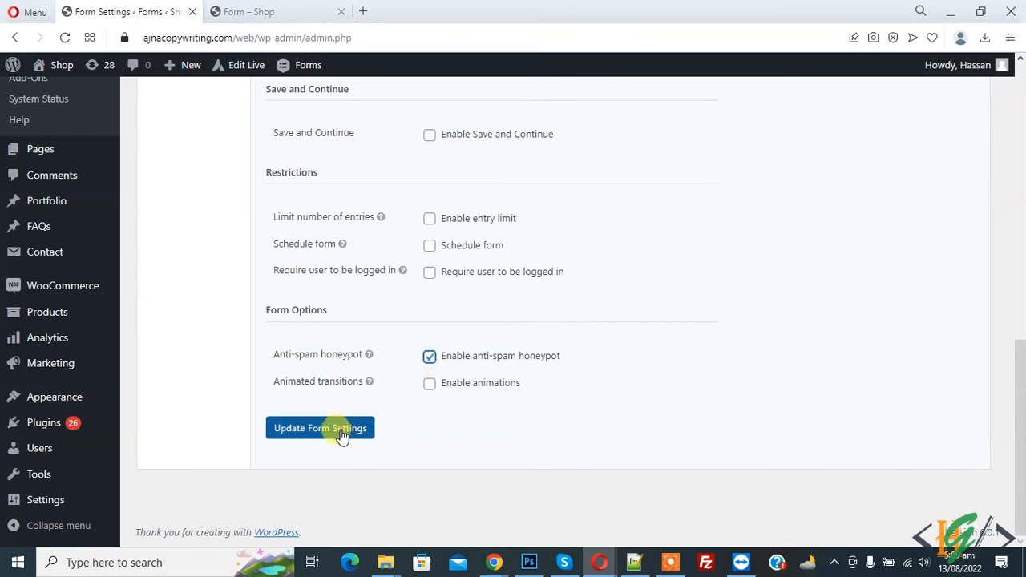
- Update the form settings and confirm the success notice with the honeypot still ticked
left_click(321, 427)
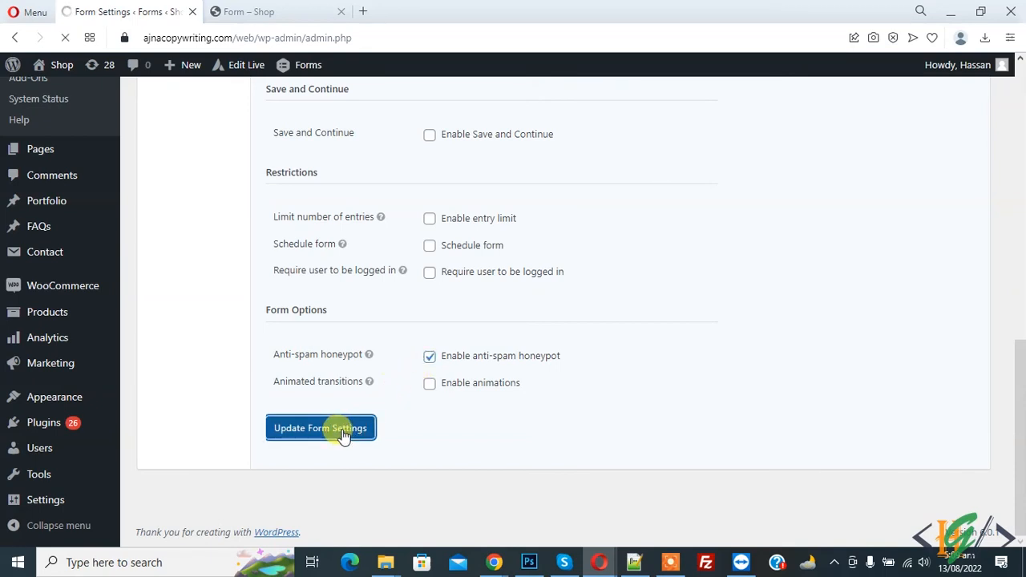
left_click(321, 426)
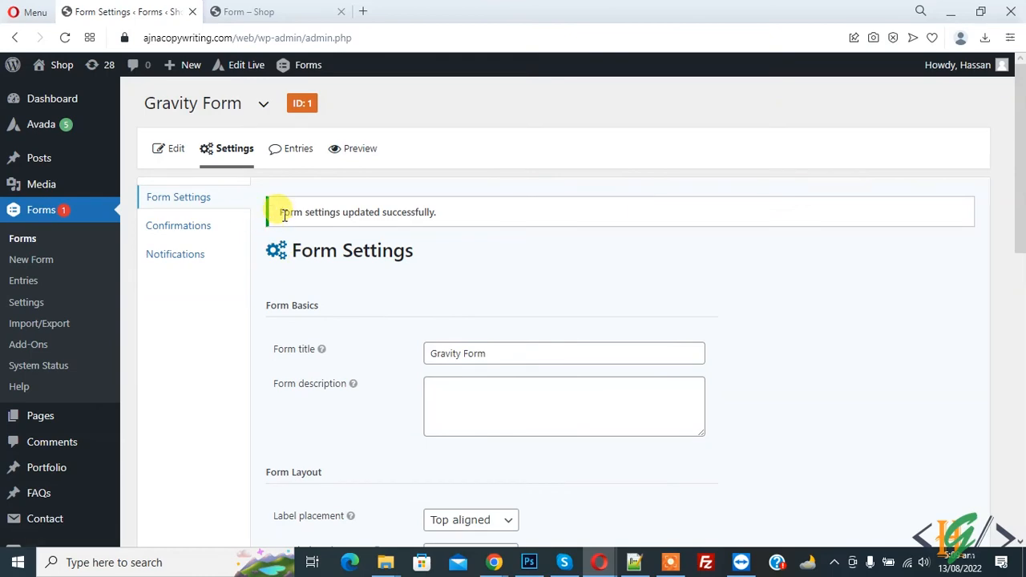
scroll("down", 3)
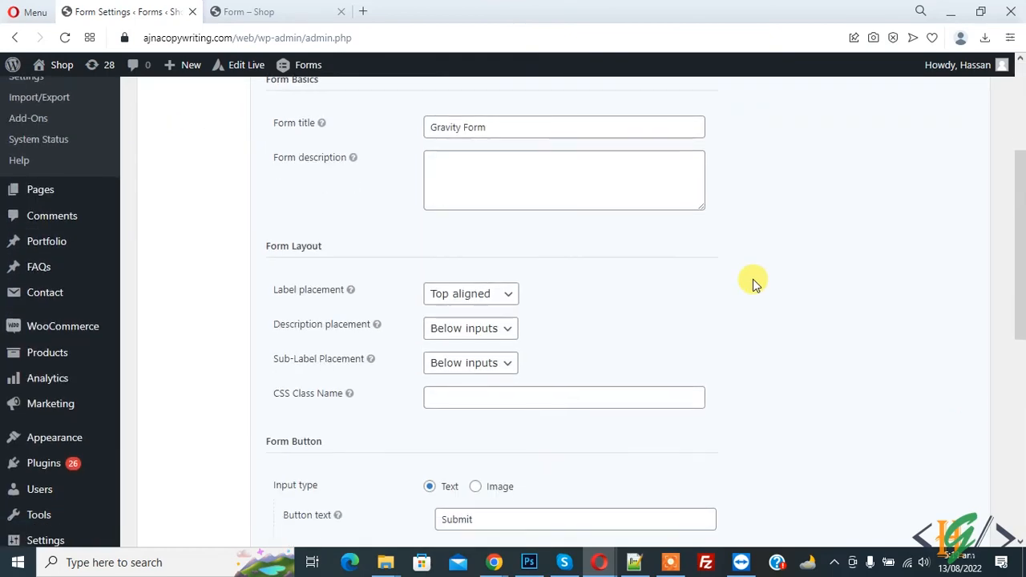
scroll("down", 3)
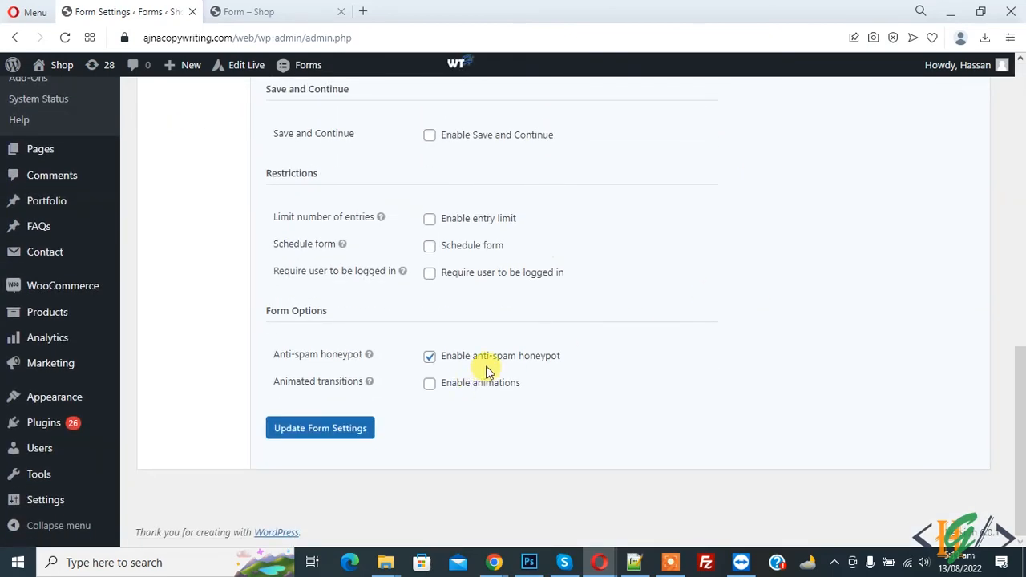